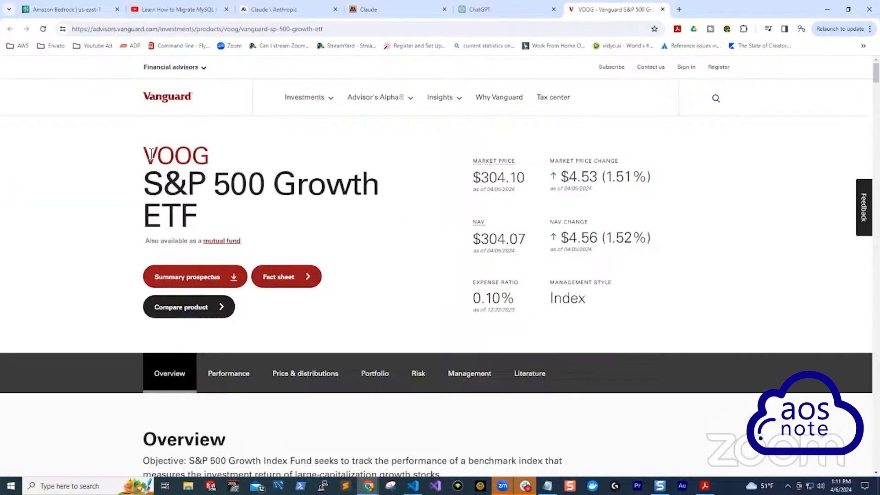
pyautogui.moveTo(289, 155)
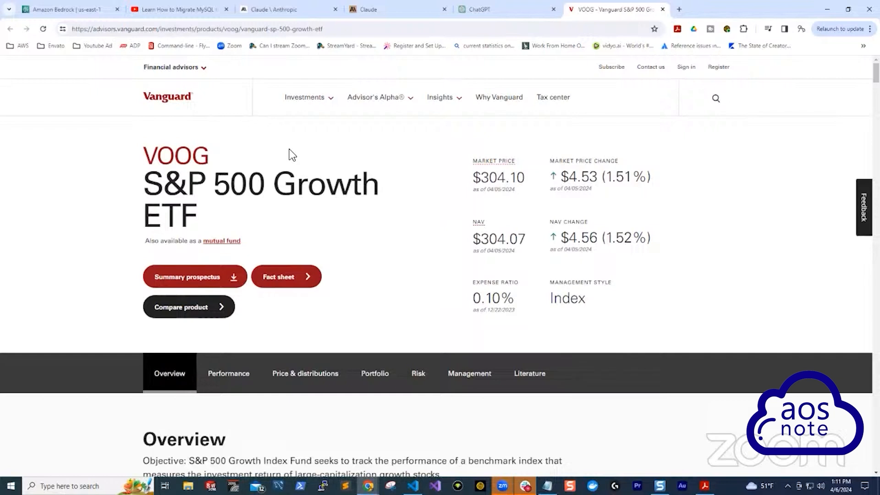
pyautogui.moveTo(118, 43)
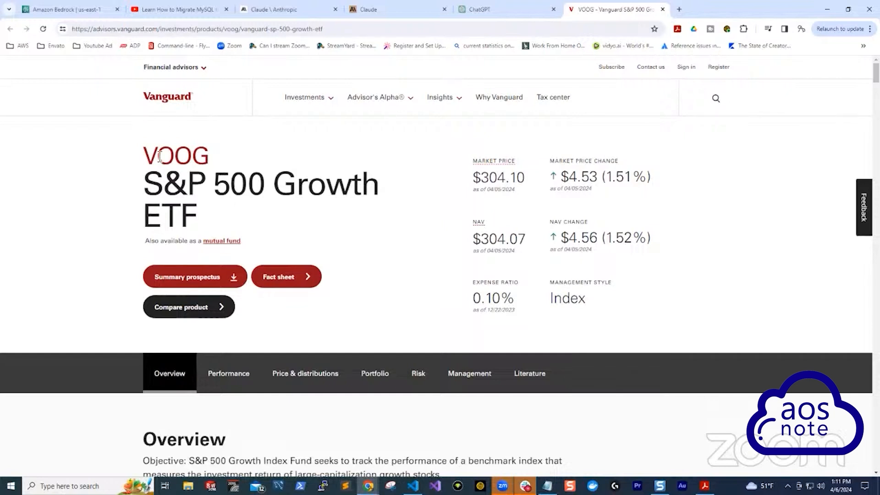
# Select VOOG, then review its price and distributions and portfolio holdings details
pyautogui.doubleClick(175, 155)
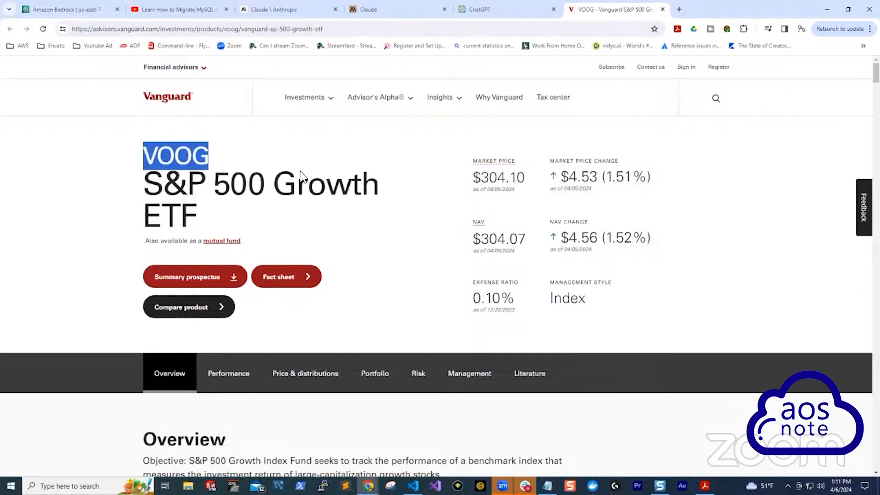
pyautogui.scroll(-3)
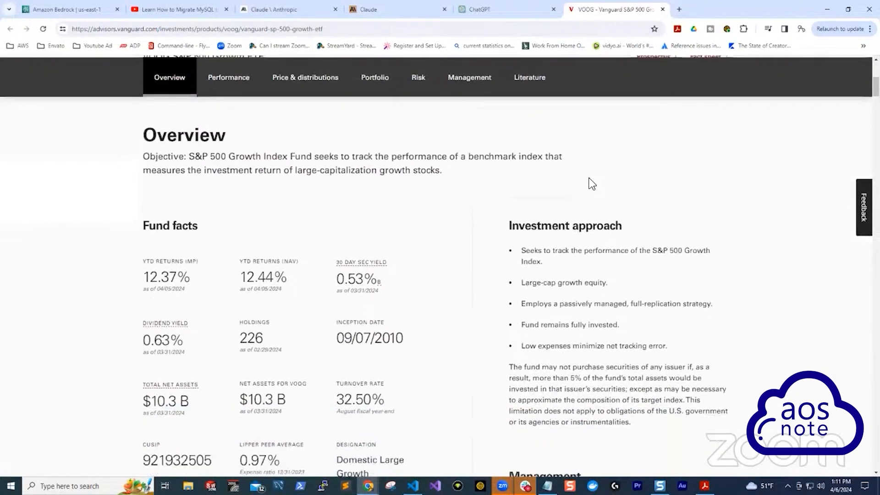
pyautogui.scroll(-3)
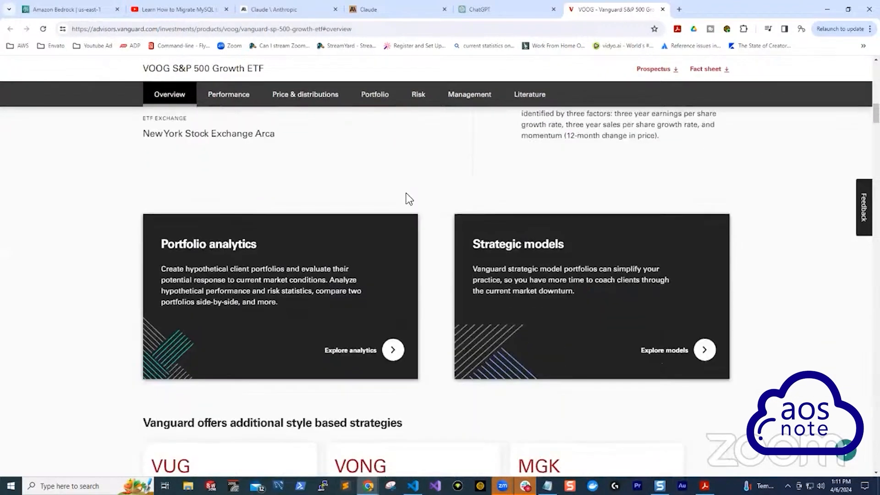
pyautogui.click(305, 93)
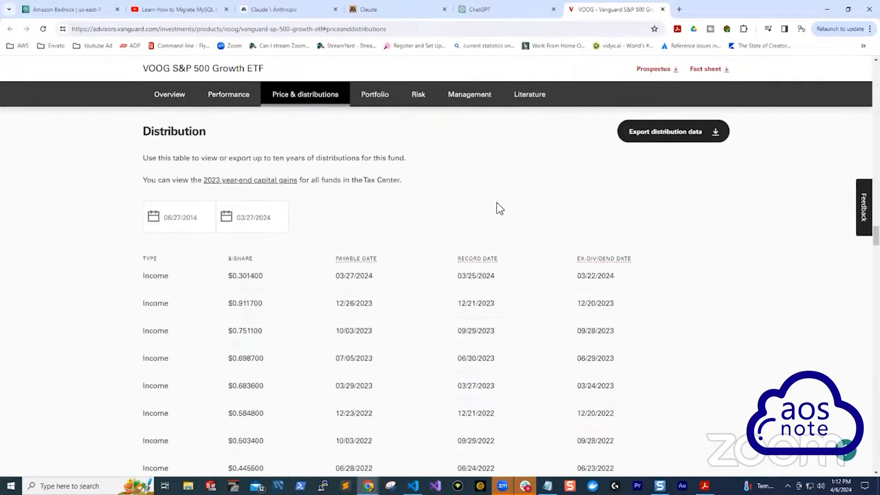
pyautogui.click(374, 95)
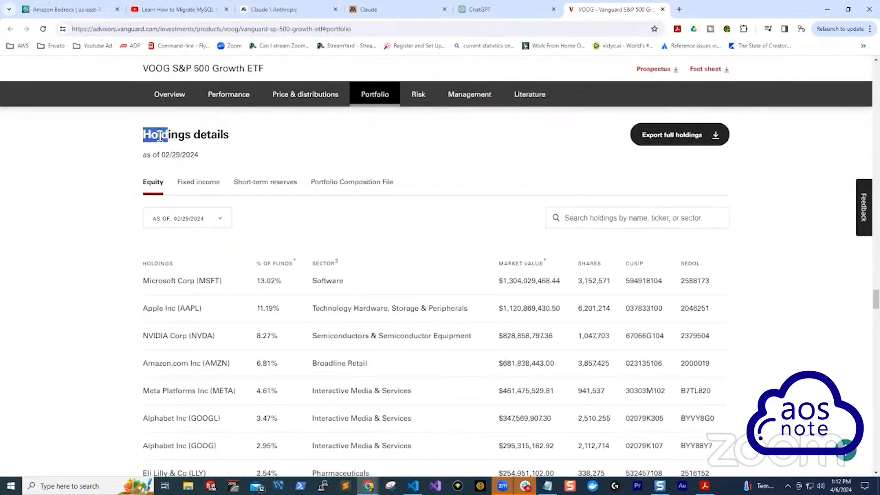
pyautogui.click(360, 145)
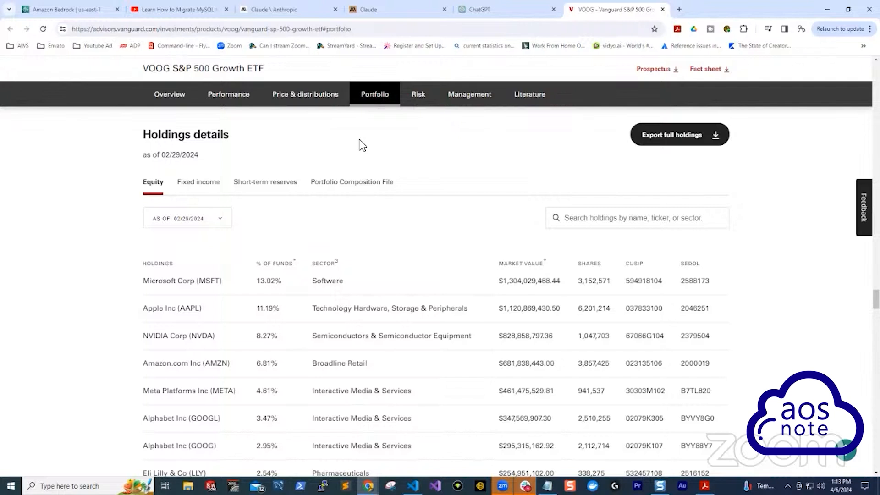
pyautogui.moveTo(393, 144)
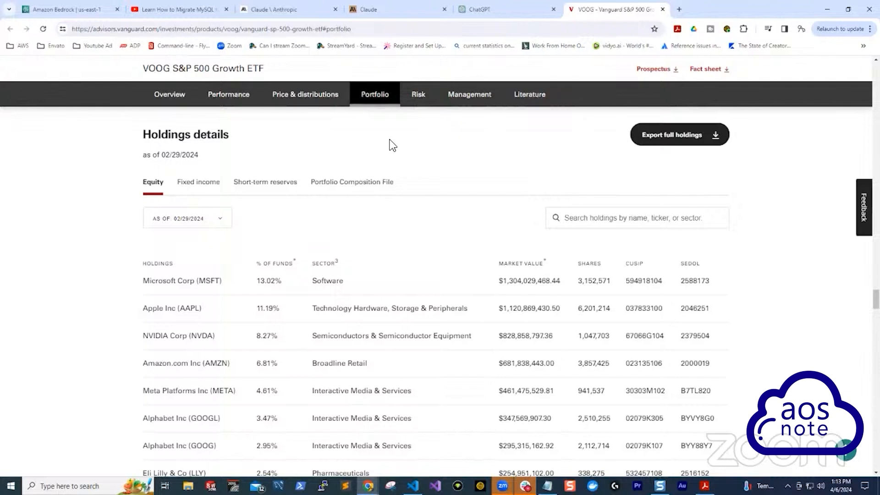
pyautogui.scroll(-3)
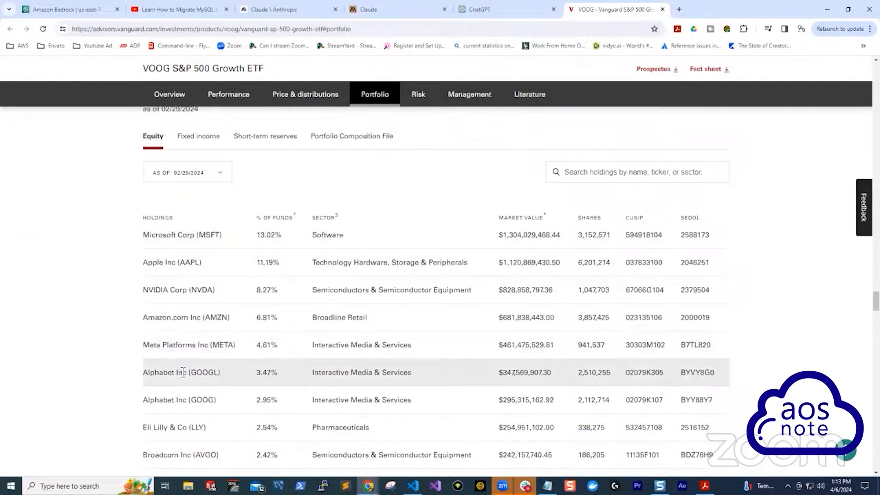
pyautogui.moveTo(163, 234)
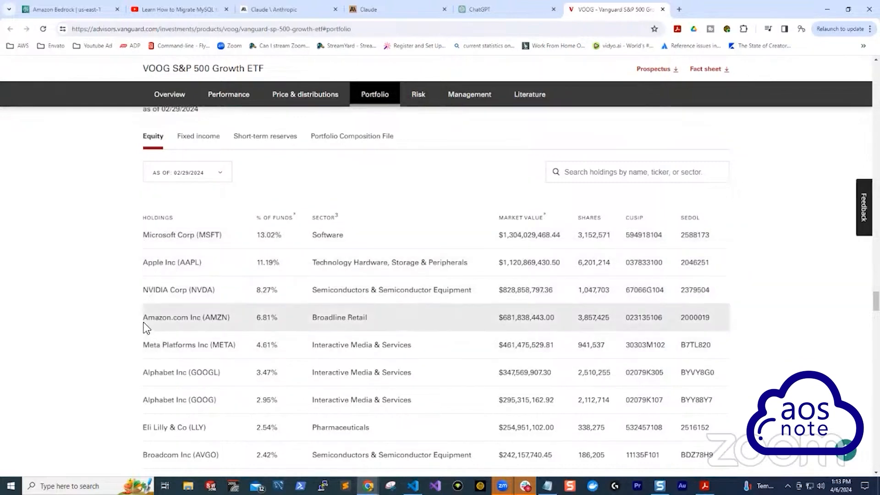
pyautogui.moveTo(212, 348)
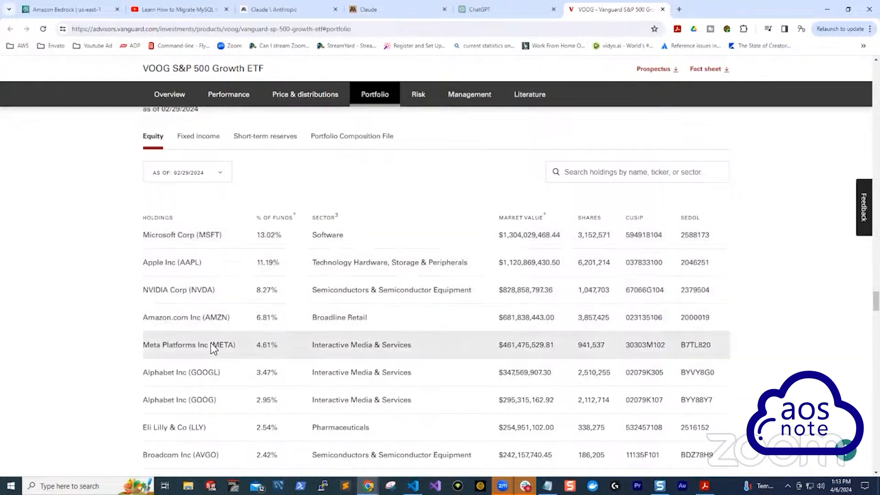
pyautogui.scroll(-3)
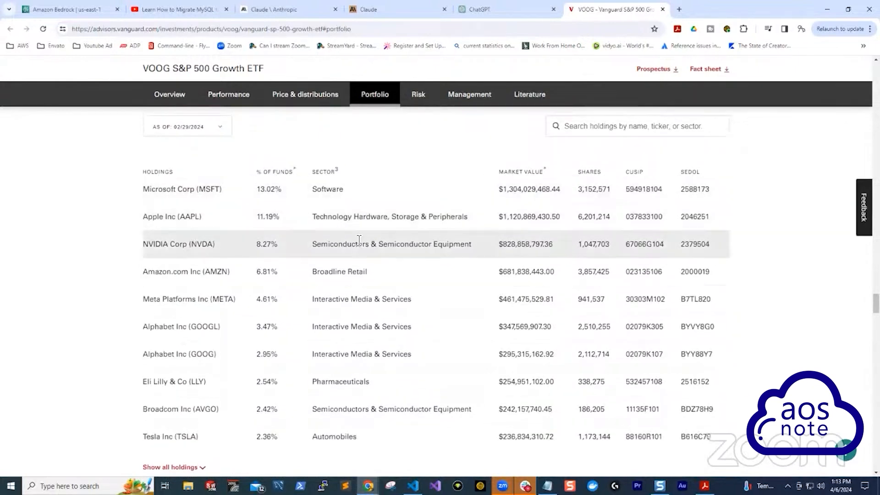
pyautogui.moveTo(224, 193)
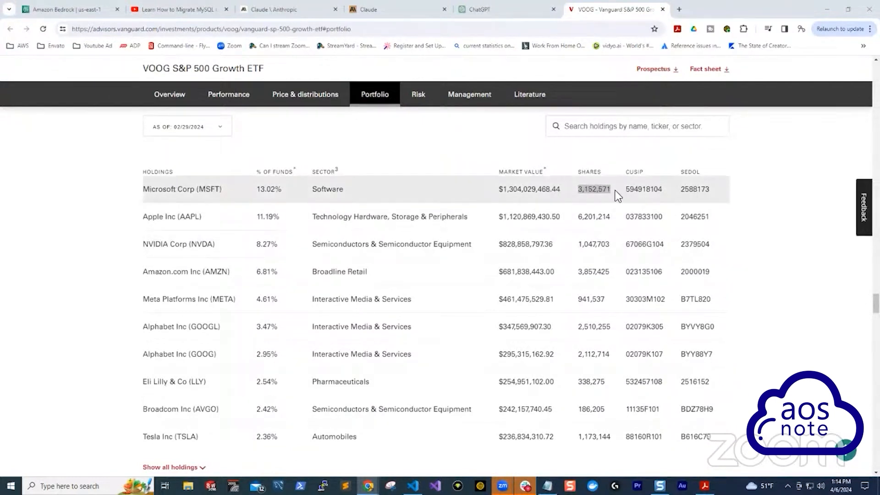
pyautogui.moveTo(587, 232)
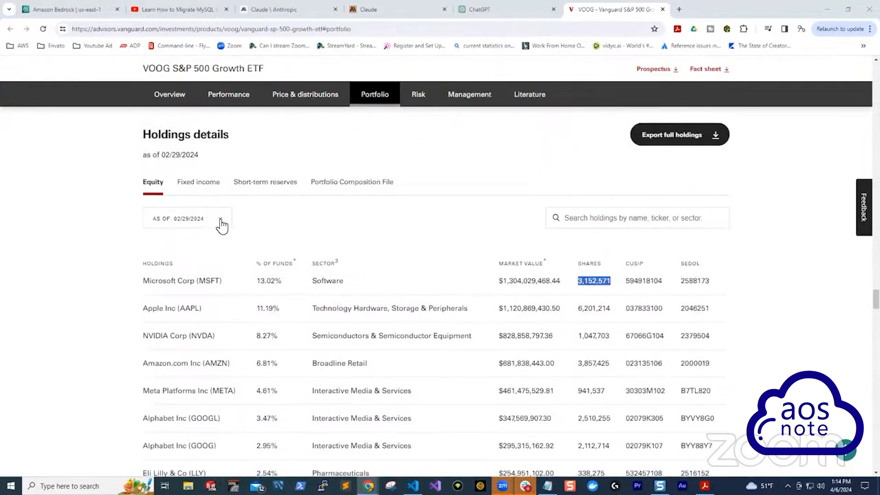
# Compare VOOG holdings snapshots for 01/31/2024 and 02/29/2024 in the date list
pyautogui.click(188, 218)
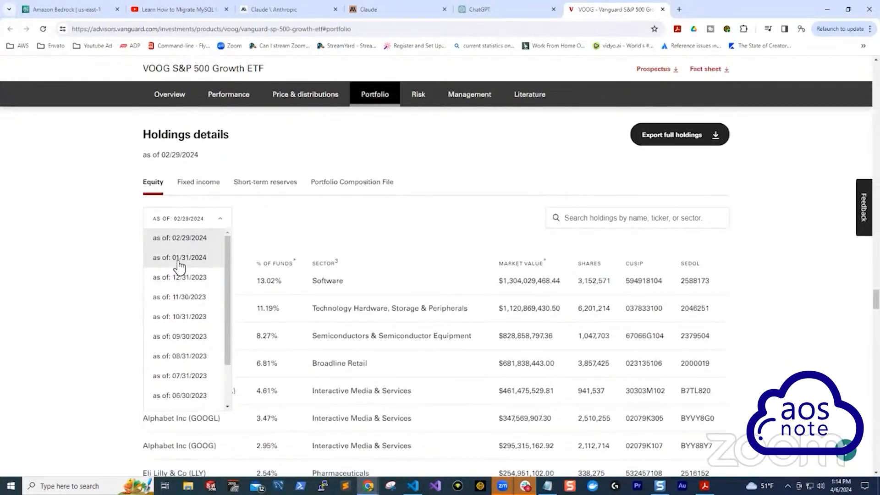
pyautogui.click(179, 257)
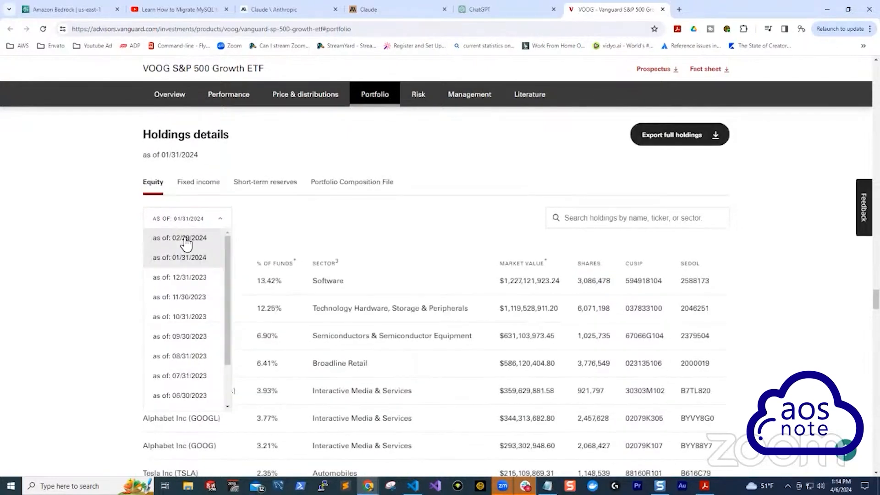
pyautogui.click(180, 238)
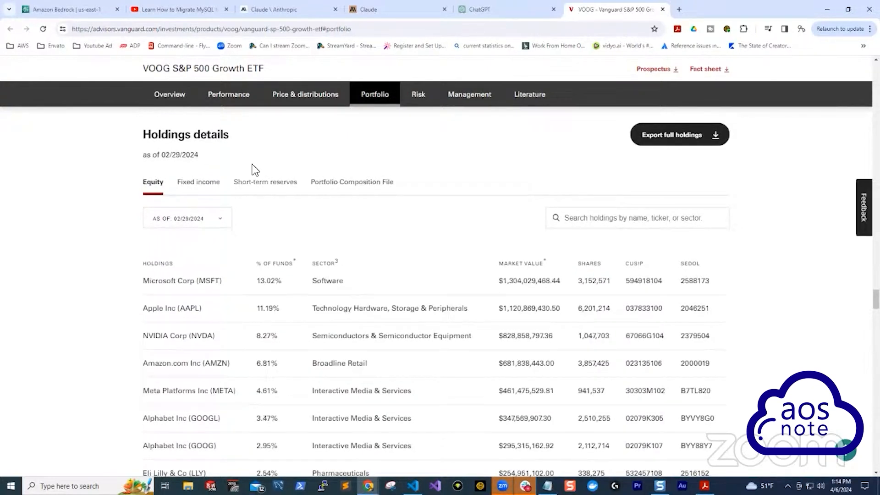
pyautogui.scroll(-3)
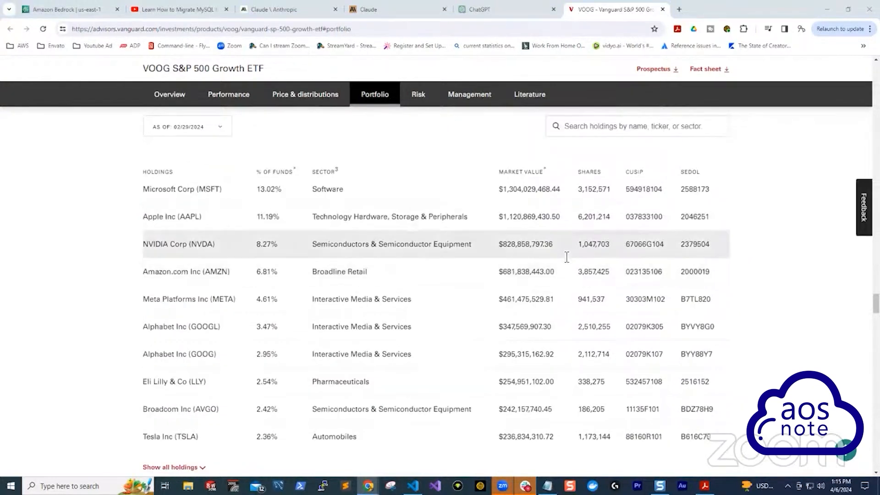
pyautogui.moveTo(504, 216)
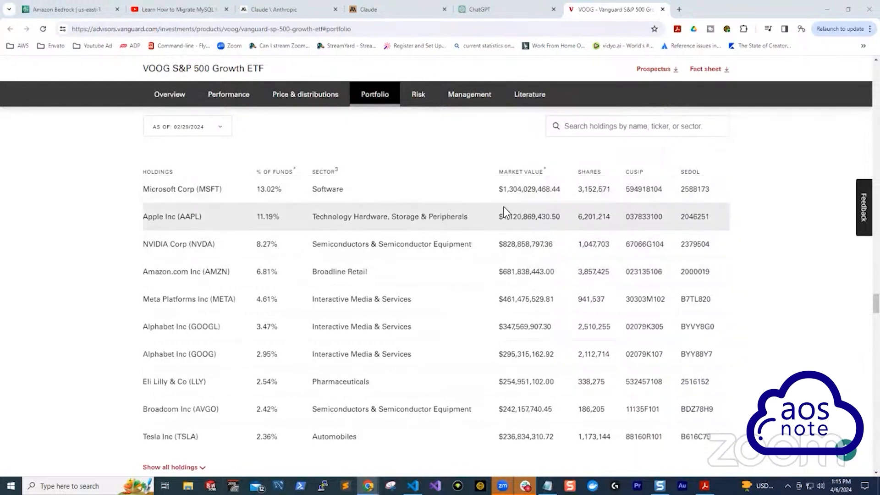
pyautogui.moveTo(601, 279)
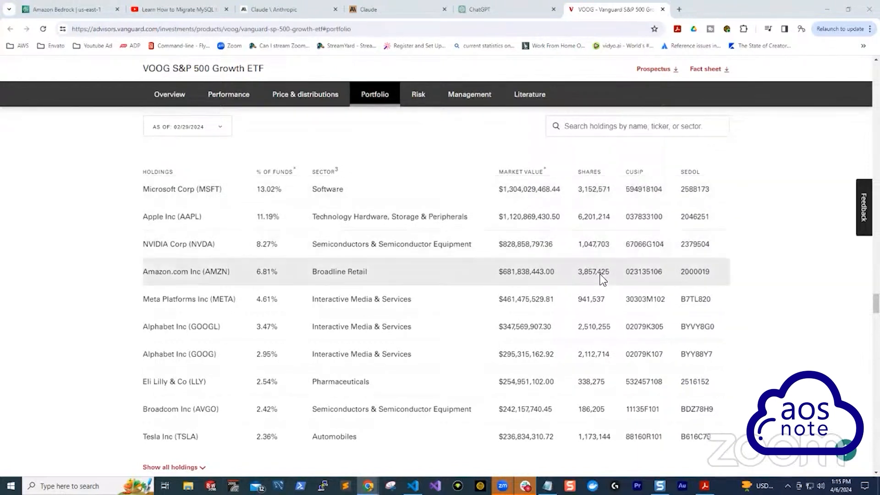
pyautogui.moveTo(624, 297)
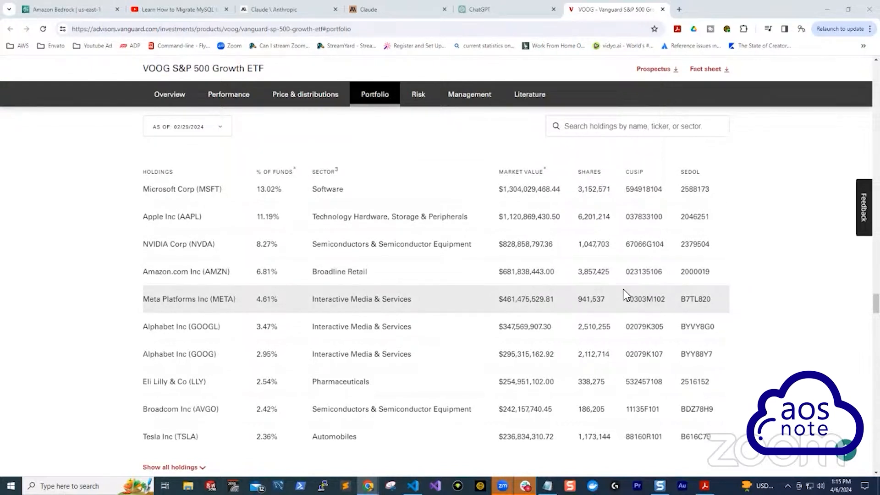
pyautogui.moveTo(657, 248)
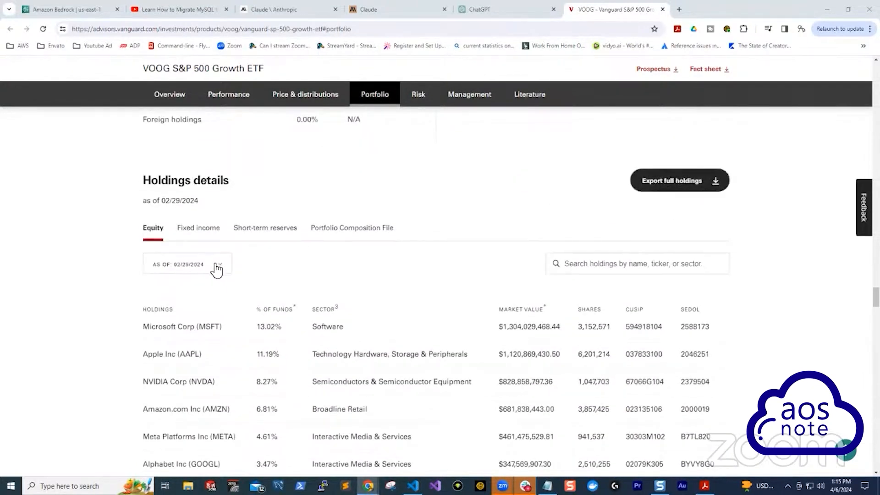
pyautogui.click(187, 264)
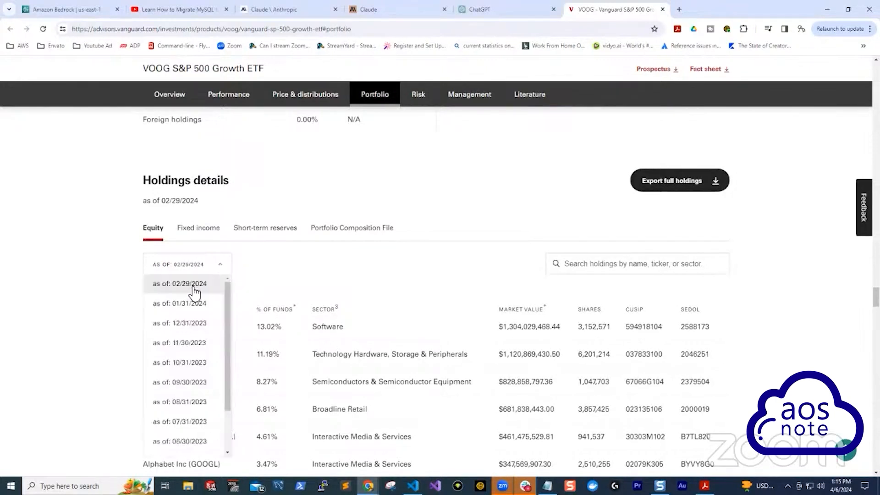
pyautogui.moveTo(200, 291)
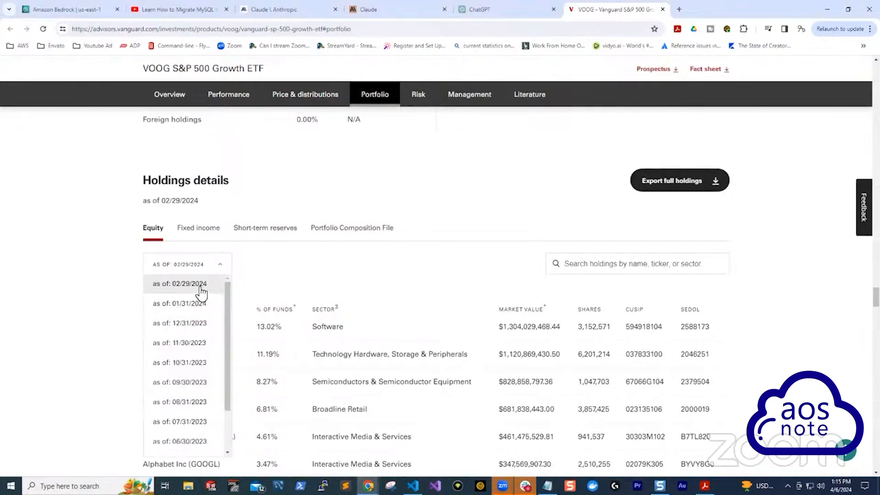
pyautogui.moveTo(219, 300)
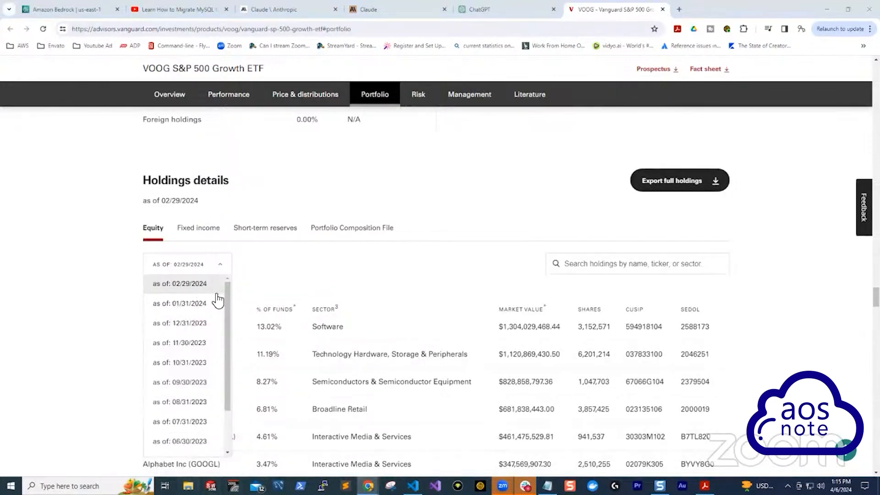
# In File Explorer's Downloads folder, select jan_holdings_2024.csv
pyautogui.click(188, 486)
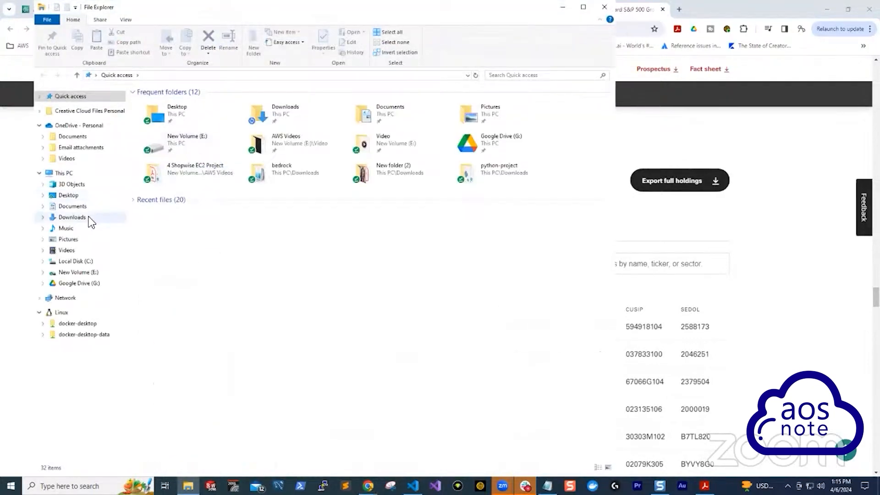
pyautogui.click(72, 218)
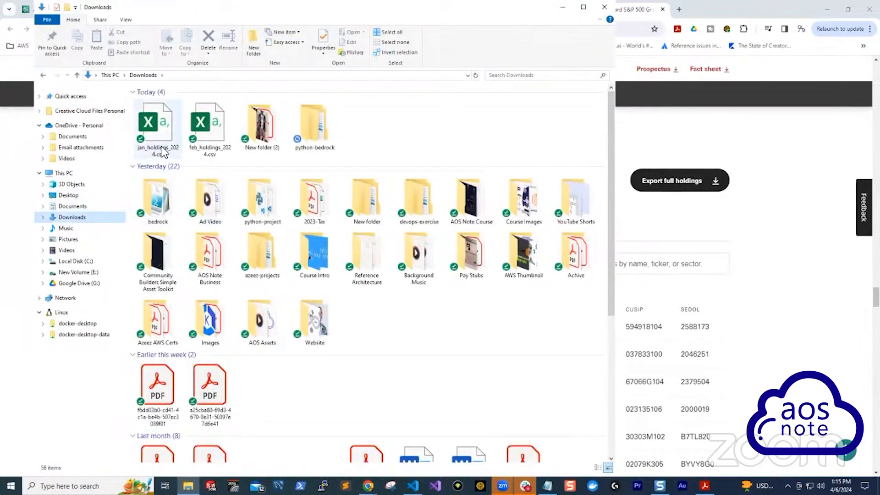
pyautogui.click(157, 121)
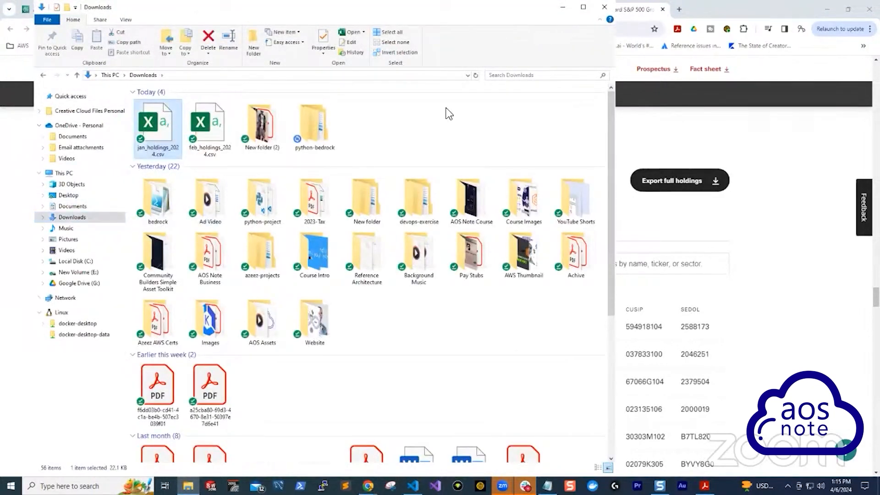
# Open jan_holdings_2024.csv in maximized Excel and scroll through the SHARES column
pyautogui.doubleClick(157, 121)
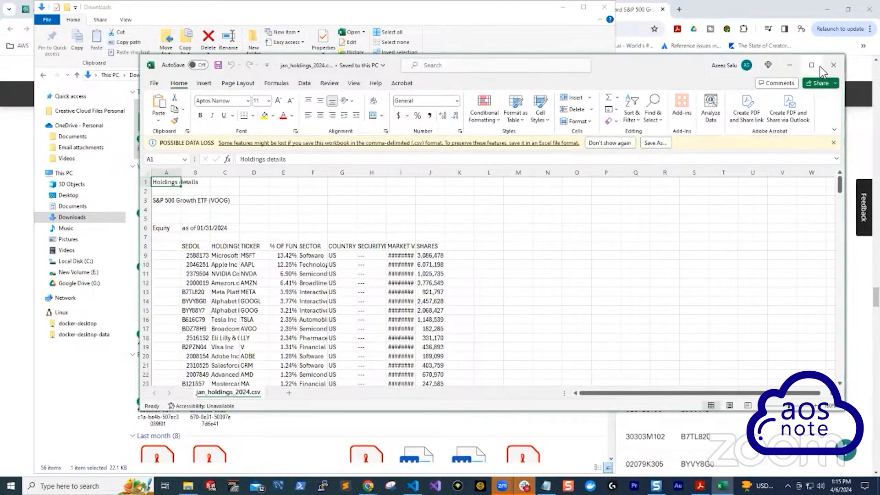
pyautogui.click(811, 65)
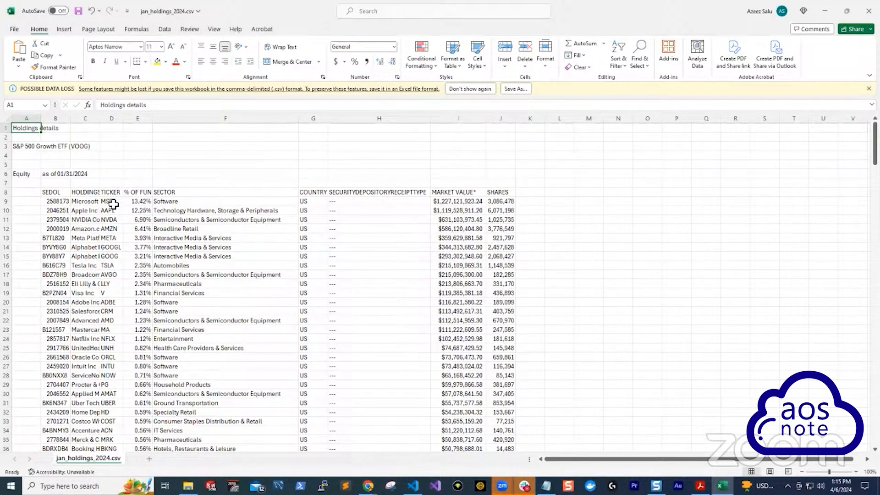
pyautogui.moveTo(117, 247)
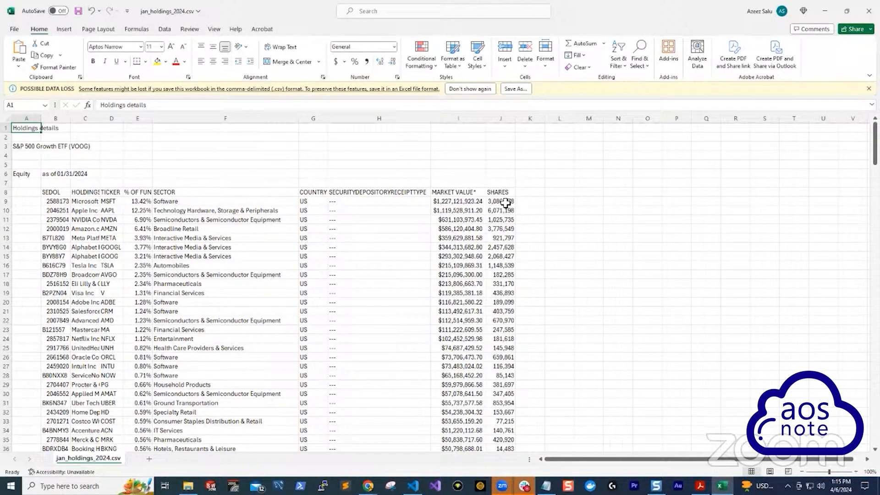
pyautogui.moveTo(499, 200); pyautogui.dragTo(499, 338)
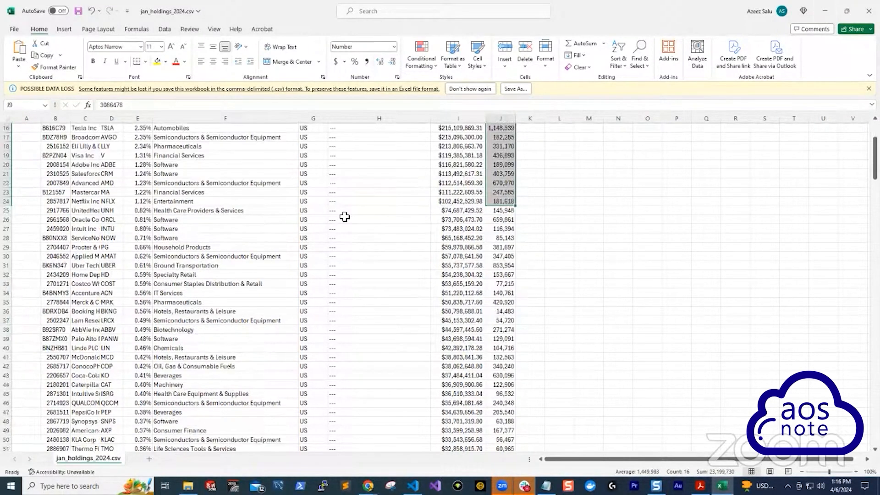
pyautogui.scroll(-3)
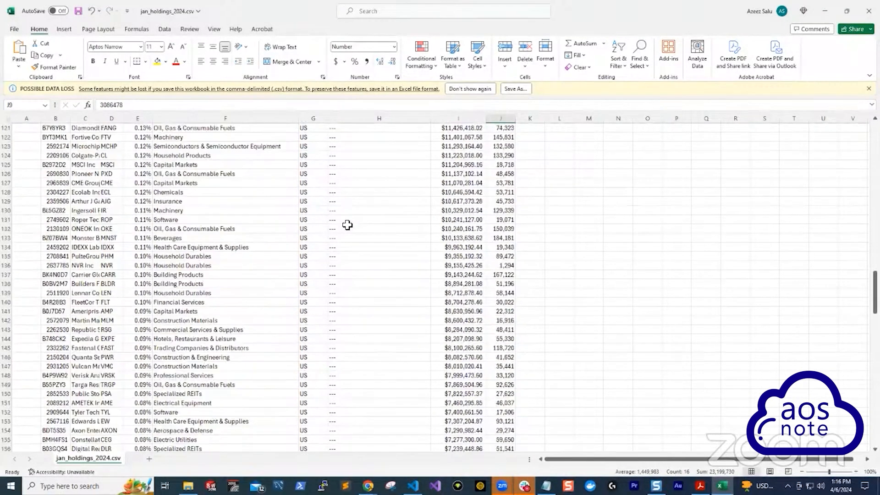
pyautogui.scroll(-3)
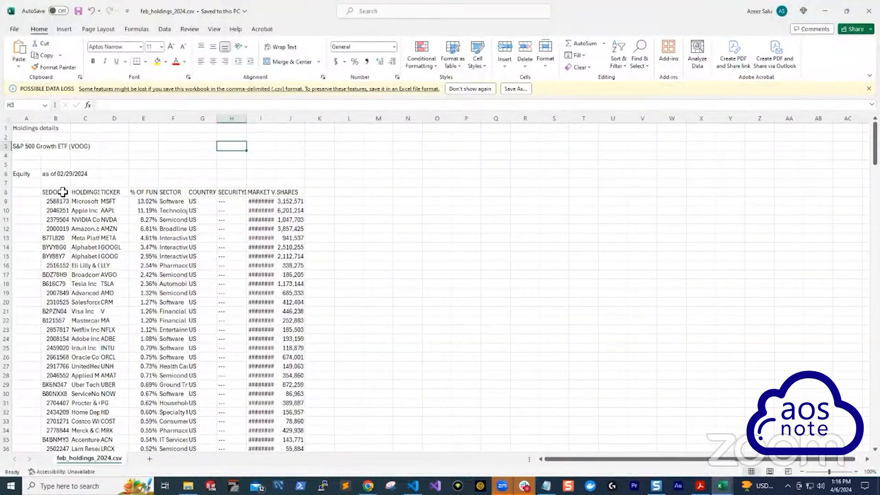
# Check the February holdings sheet's as-of date and market values in Excel
pyautogui.click(55, 173)
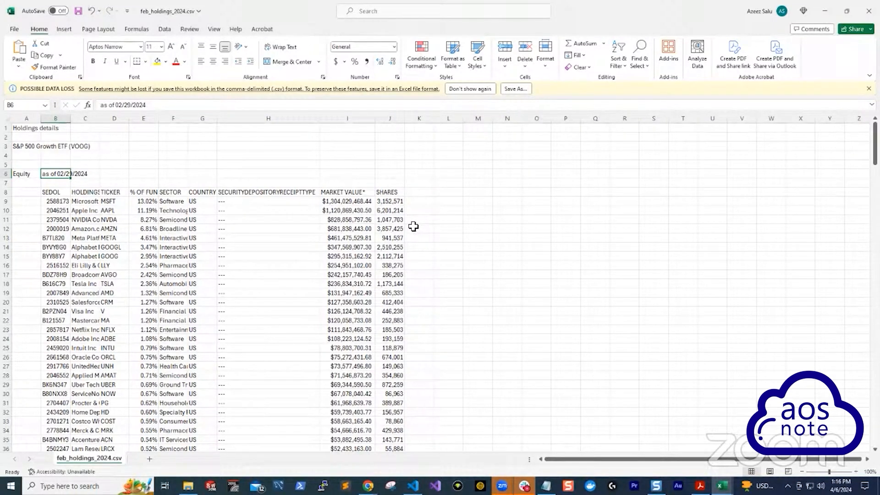
pyautogui.click(412, 485)
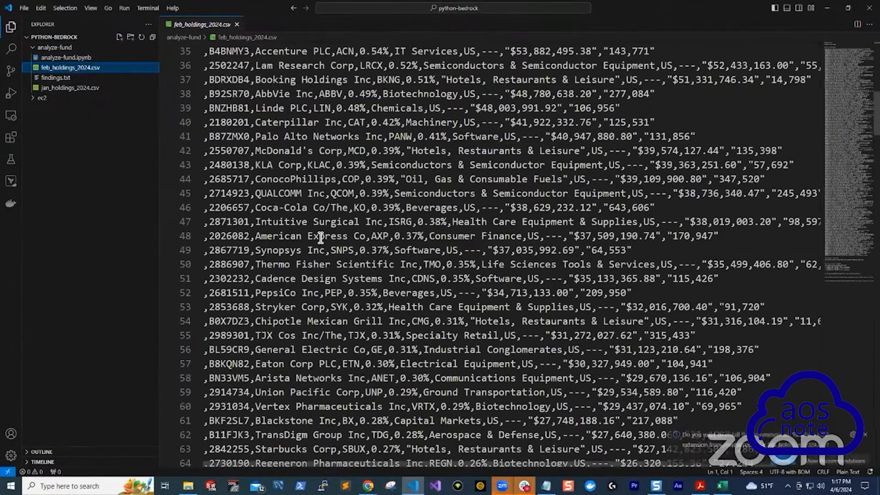
pyautogui.scroll(-3)
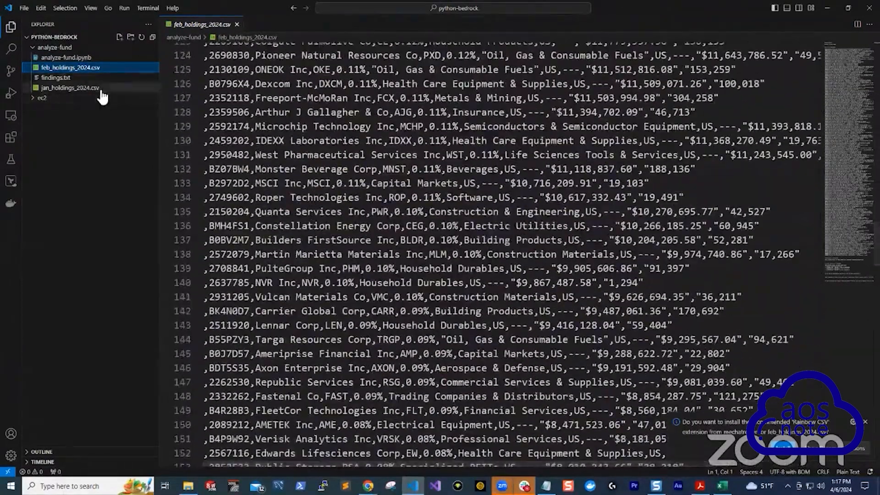
# In VS Code, view jan_holdings_2024.csv and the analyze-fund.ipynb notebook
pyautogui.click(69, 87)
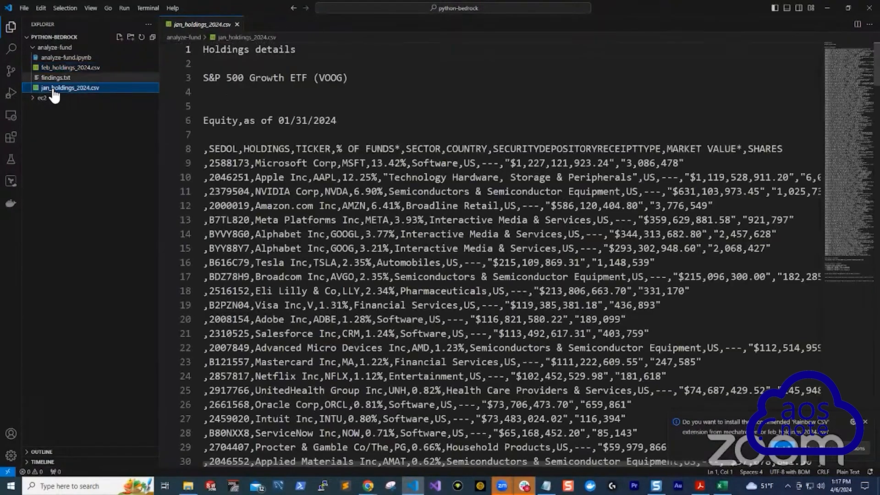
pyautogui.click(70, 67)
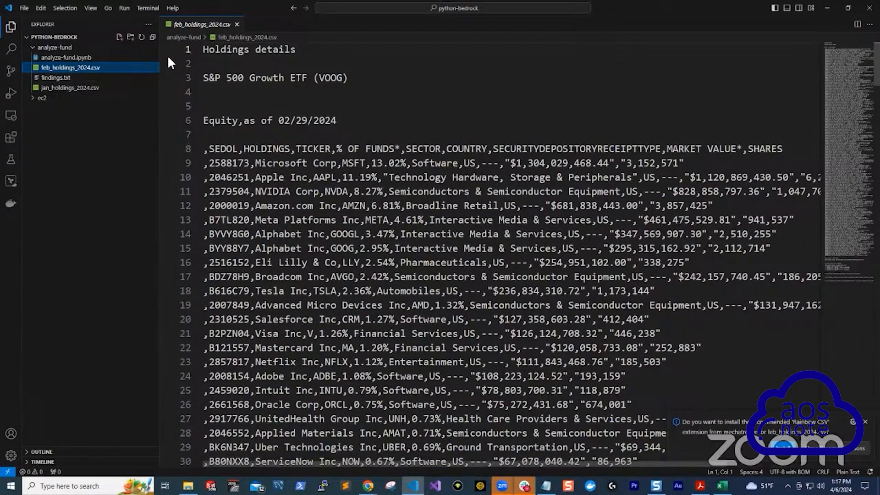
pyautogui.click(65, 57)
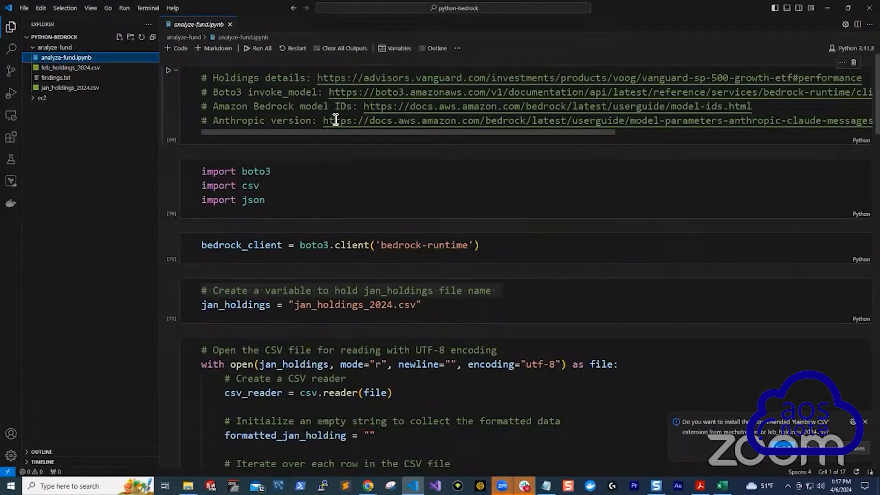
pyautogui.doubleClick(242, 245)
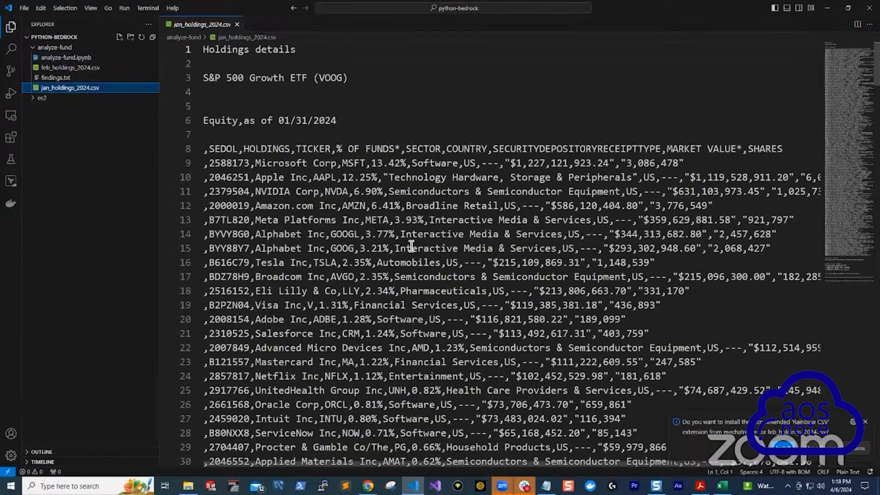
# Scroll jan_holdings_2024.csv past row 120 and back to its 01/31/2024 header
pyautogui.scroll(-3)
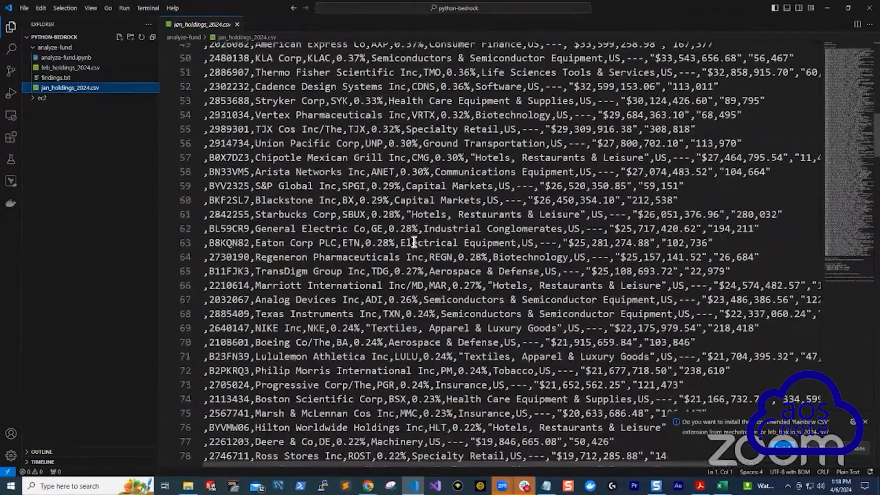
pyautogui.scroll(-3)
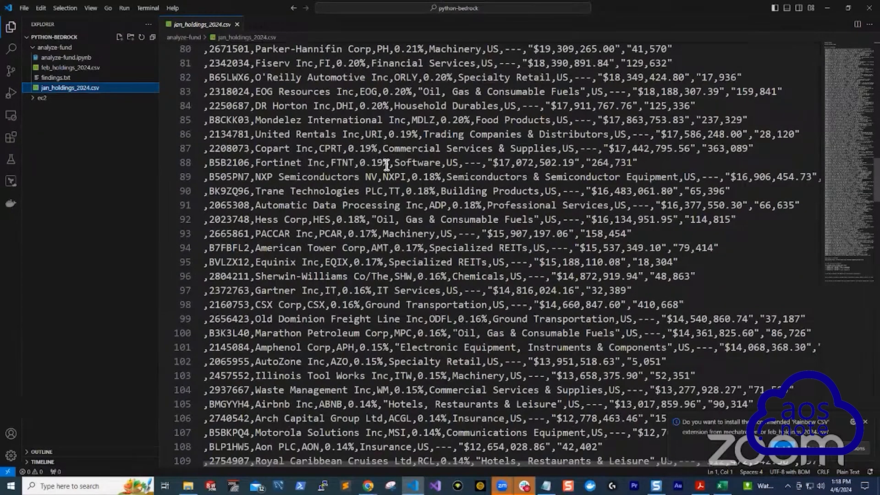
pyautogui.scroll(-3)
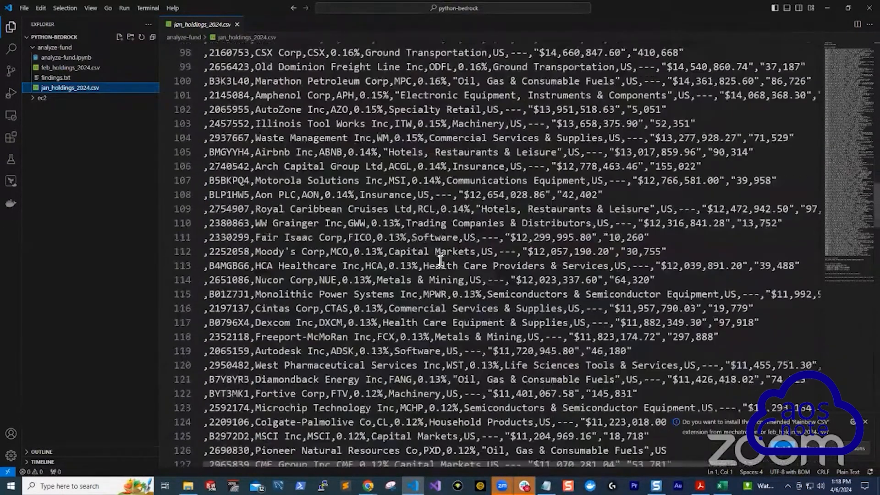
pyautogui.scroll(-3)
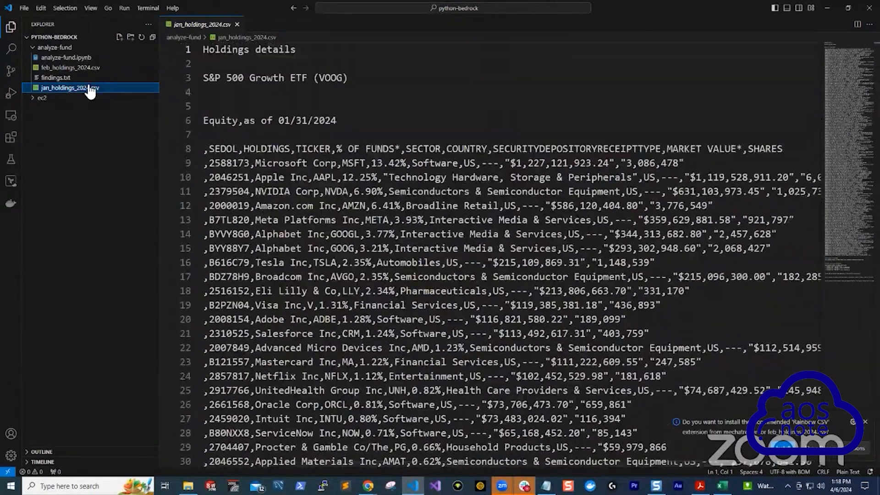
pyautogui.moveTo(67, 67)
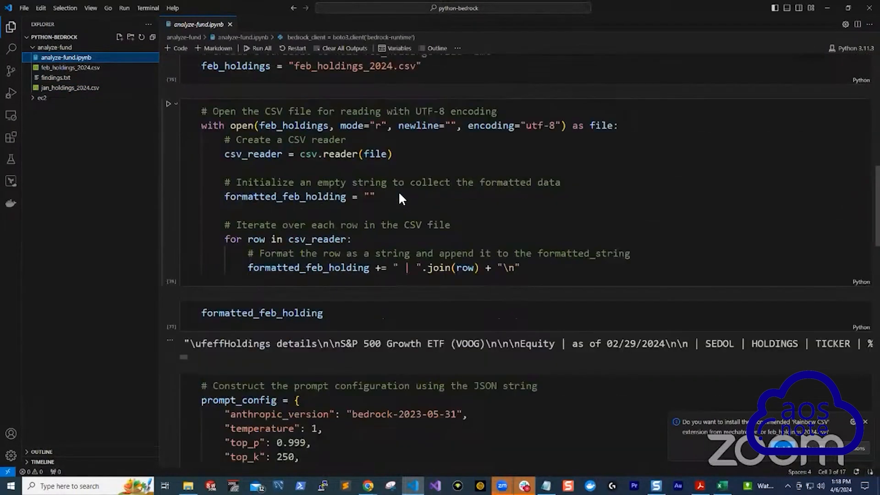
# Review the notebook's prompt_config cell, then start a new Claude 3 Haiku chat
pyautogui.scroll(-3)
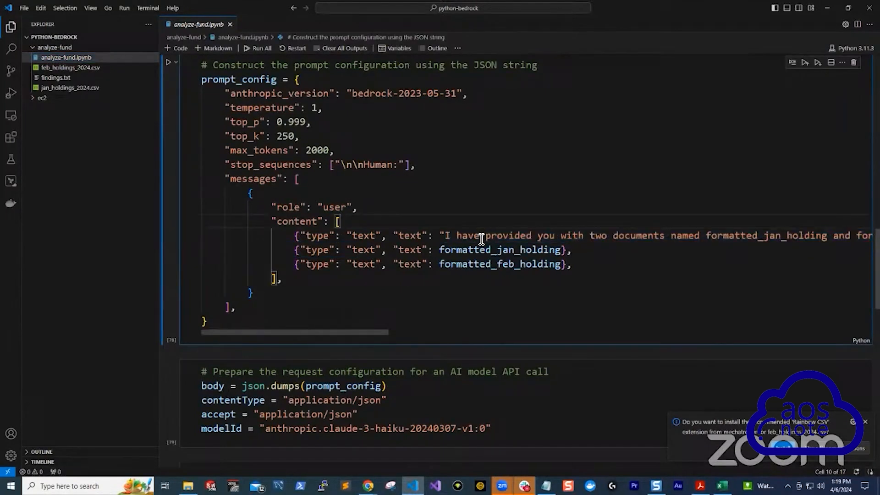
pyautogui.click(367, 486)
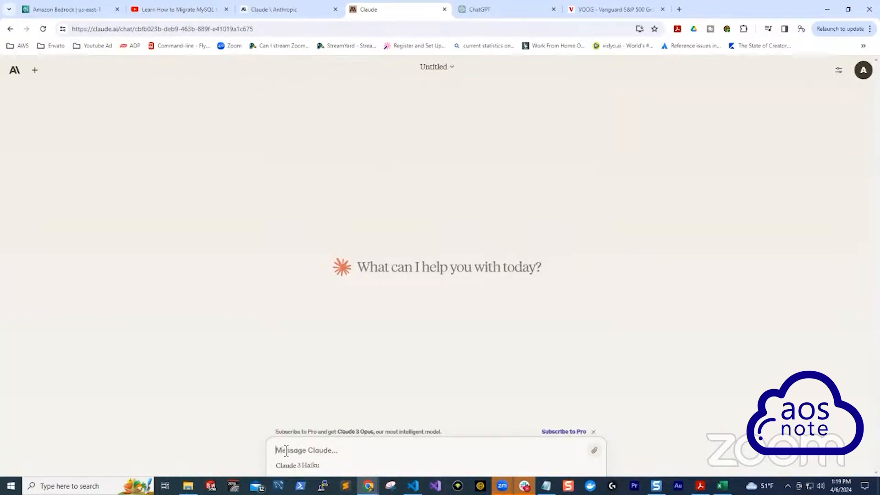
pyautogui.click(412, 486)
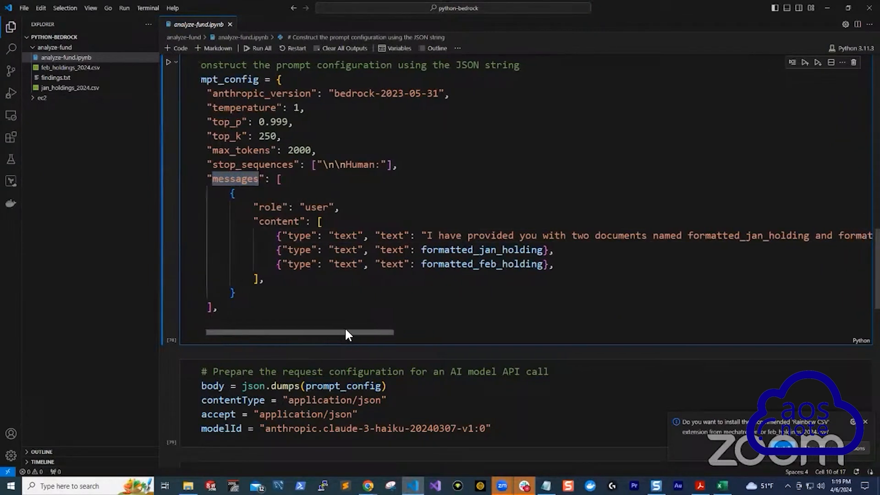
pyautogui.hscroll(3)
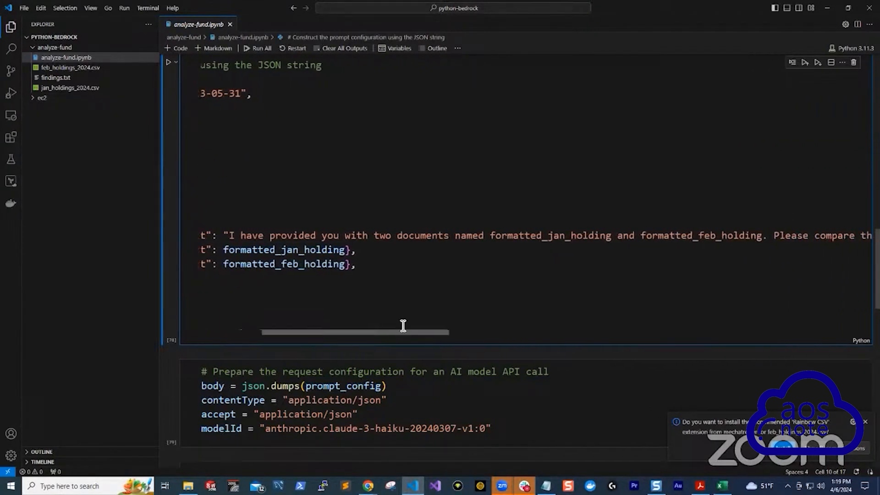
pyautogui.moveTo(449, 302)
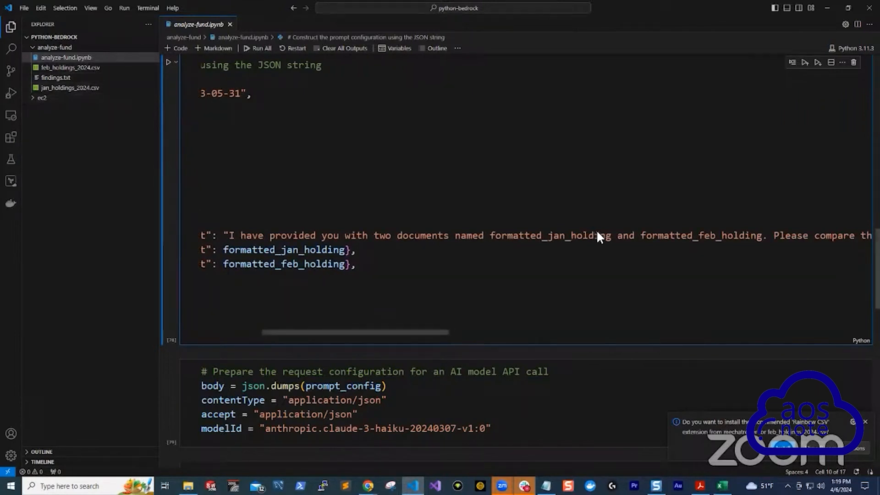
pyautogui.moveTo(743, 240)
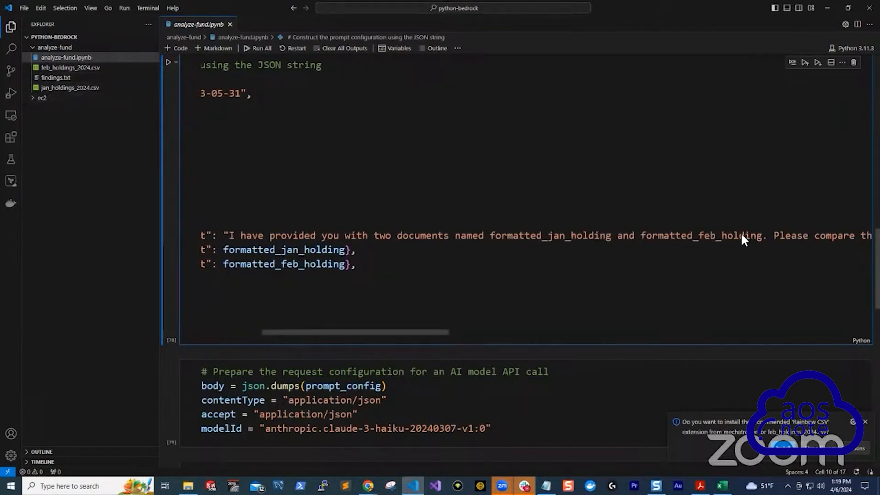
pyautogui.moveTo(347, 358)
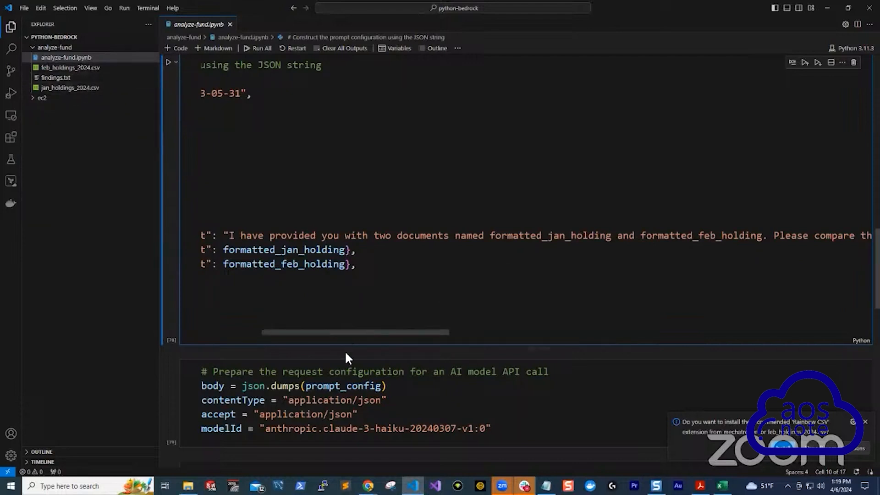
pyautogui.moveTo(348, 332); pyautogui.dragTo(393, 331)
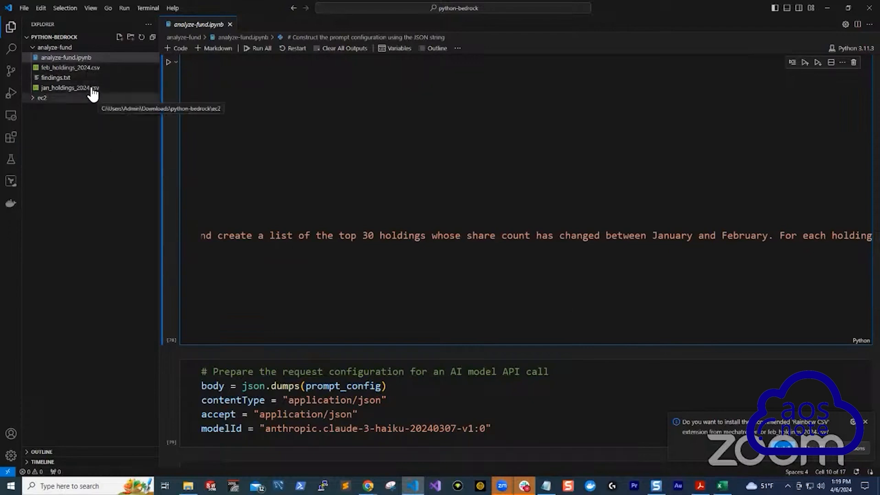
pyautogui.moveTo(95, 101)
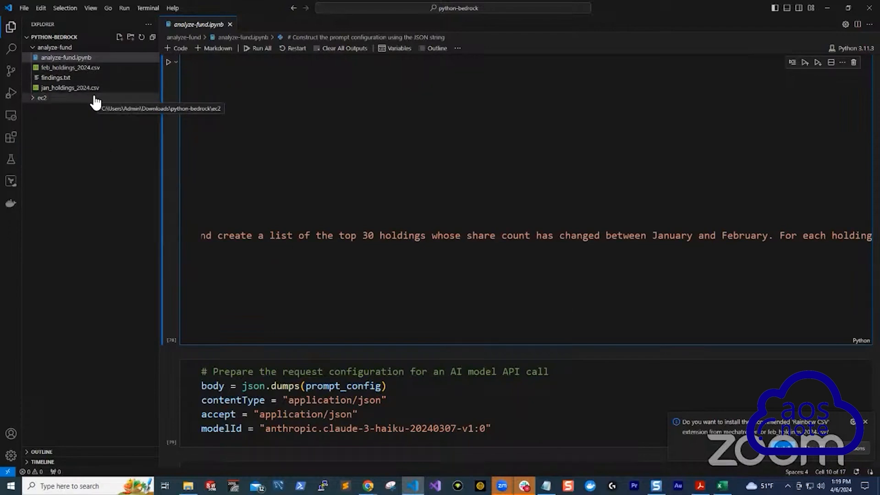
pyautogui.hscroll(3)
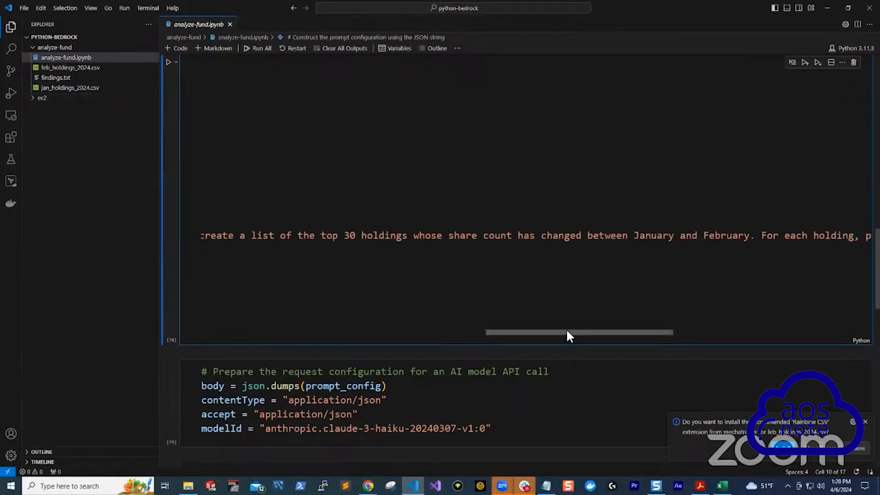
pyautogui.moveTo(578, 332); pyautogui.dragTo(662, 331)
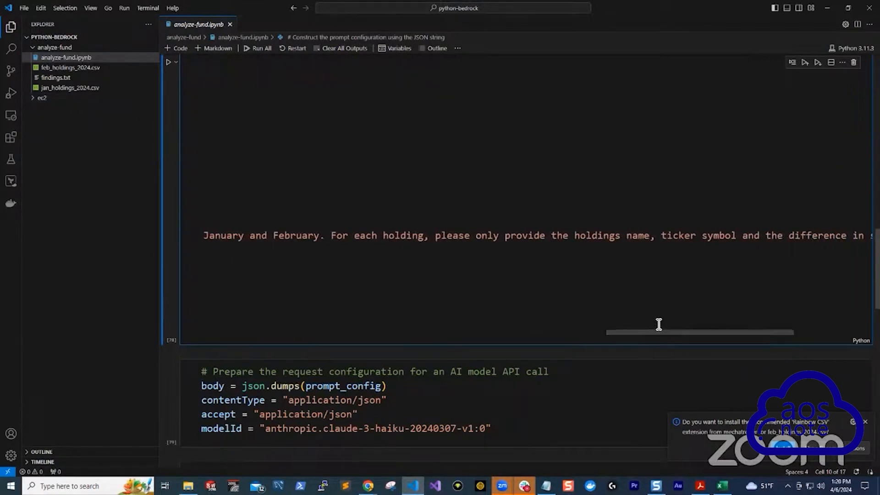
pyautogui.moveTo(647, 281)
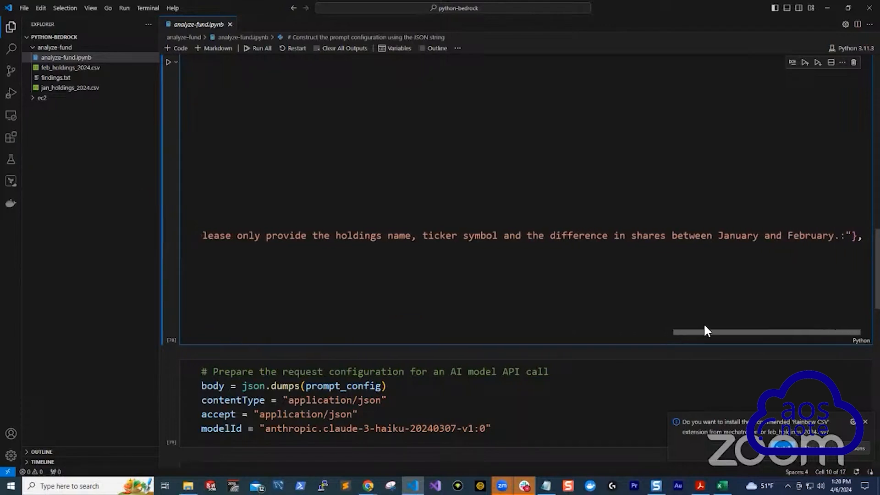
pyautogui.hscroll(3)
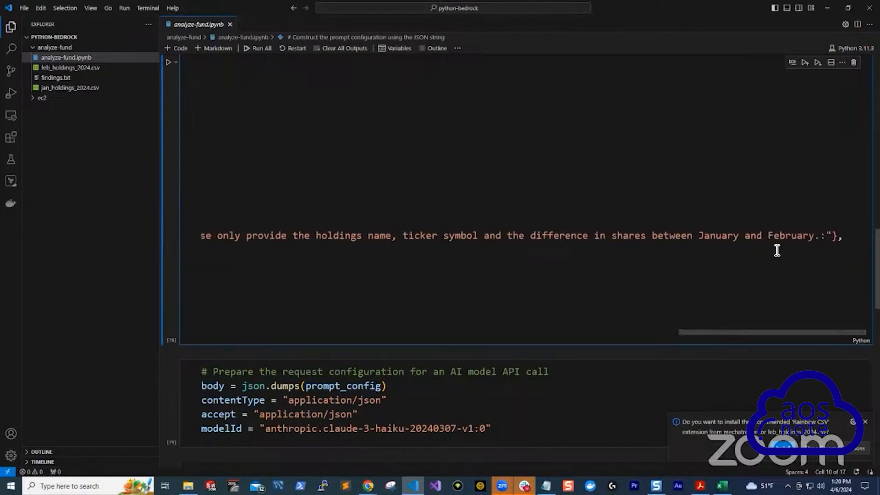
pyautogui.moveTo(653, 261)
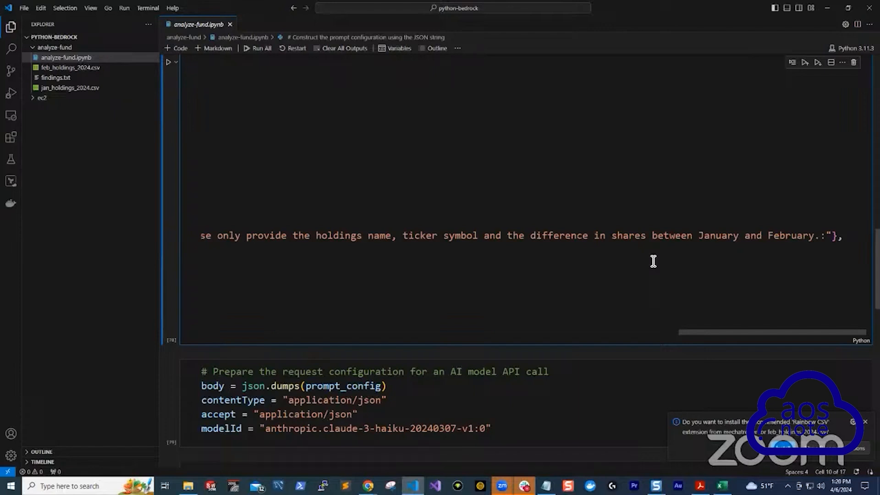
pyautogui.moveTo(257, 53)
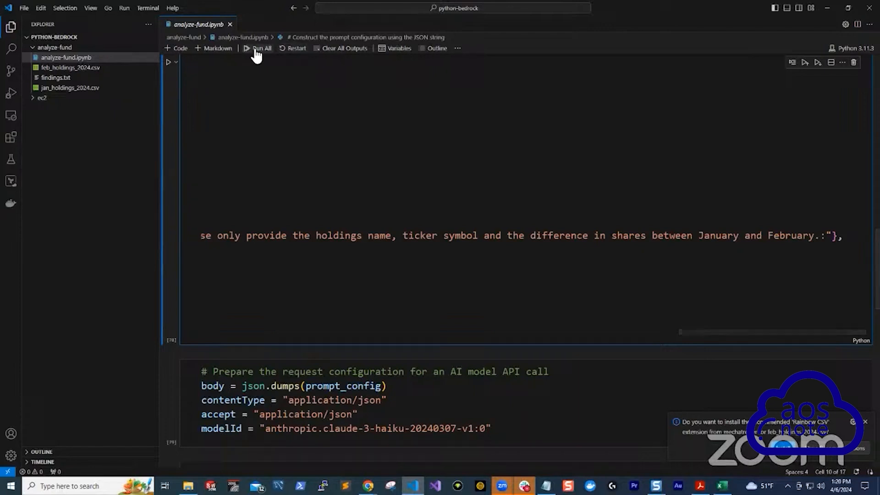
# Run all analyze-fund notebook cells and open the resulting findings.txt
pyautogui.click(257, 47)
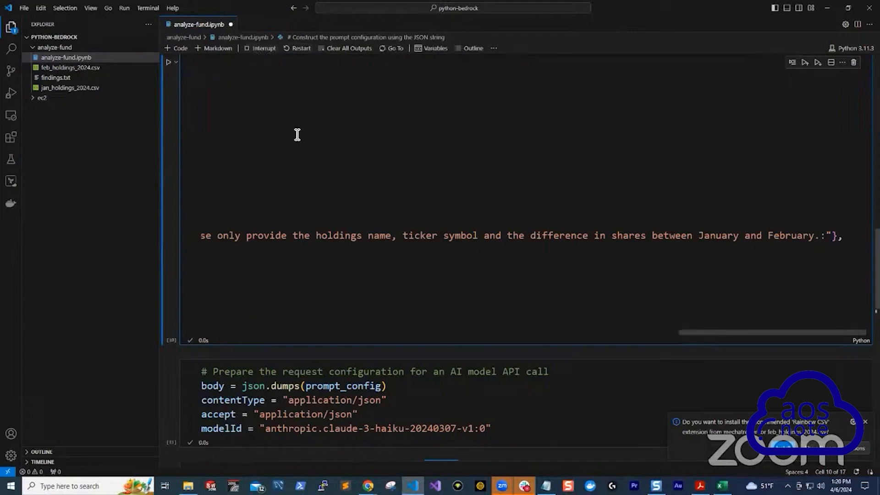
pyautogui.scroll(-3)
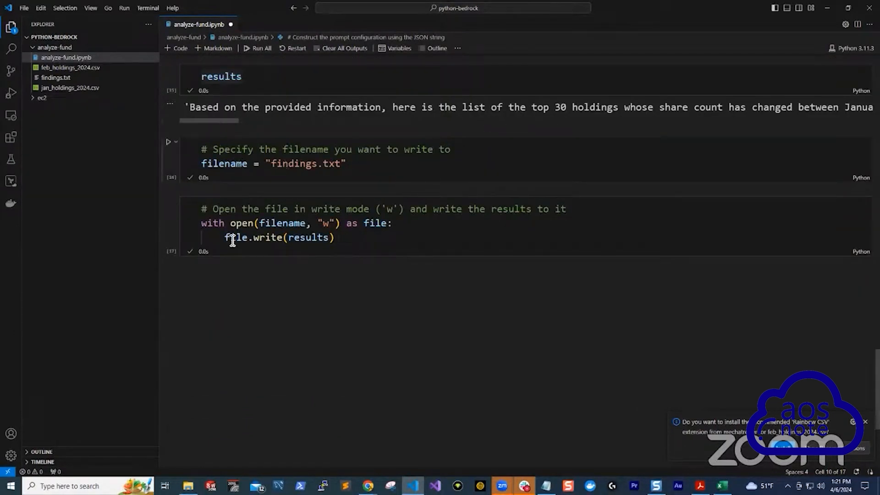
pyautogui.scroll(-3)
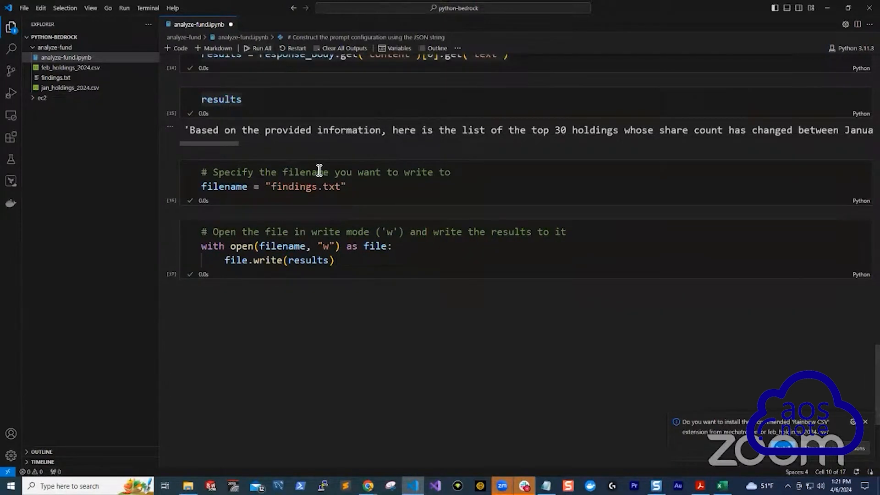
pyautogui.moveTo(404, 229)
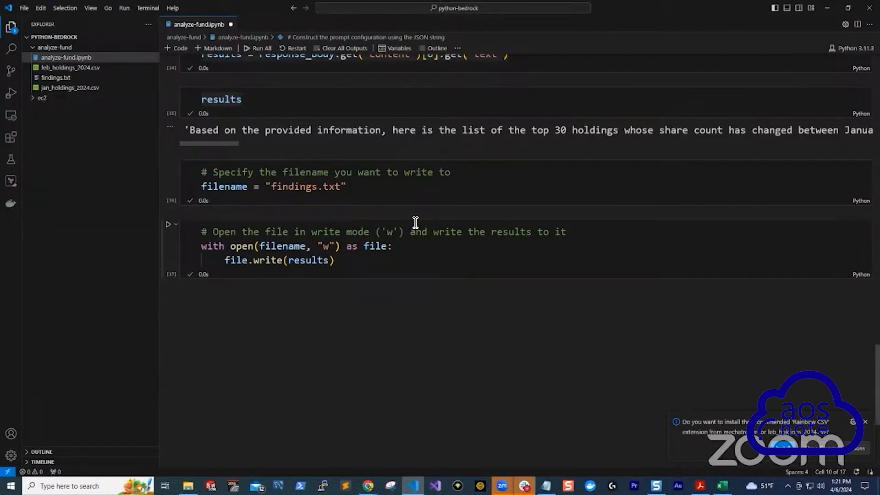
pyautogui.moveTo(229, 268)
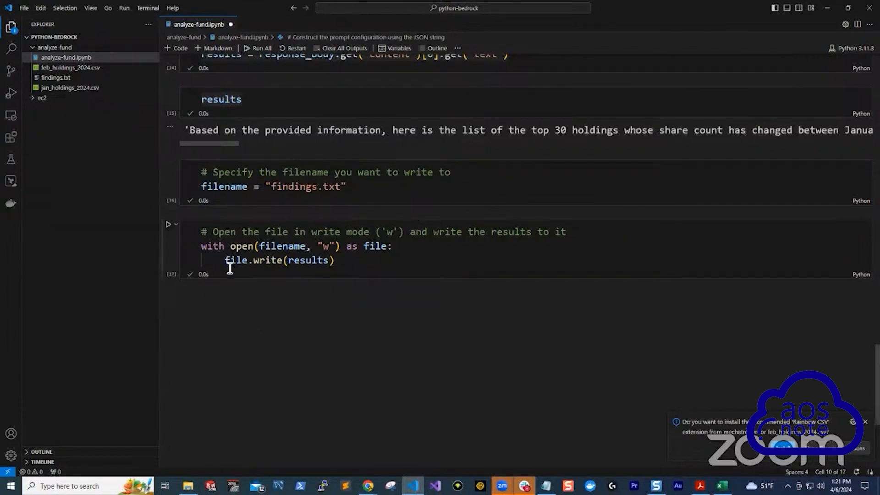
pyautogui.moveTo(313, 152)
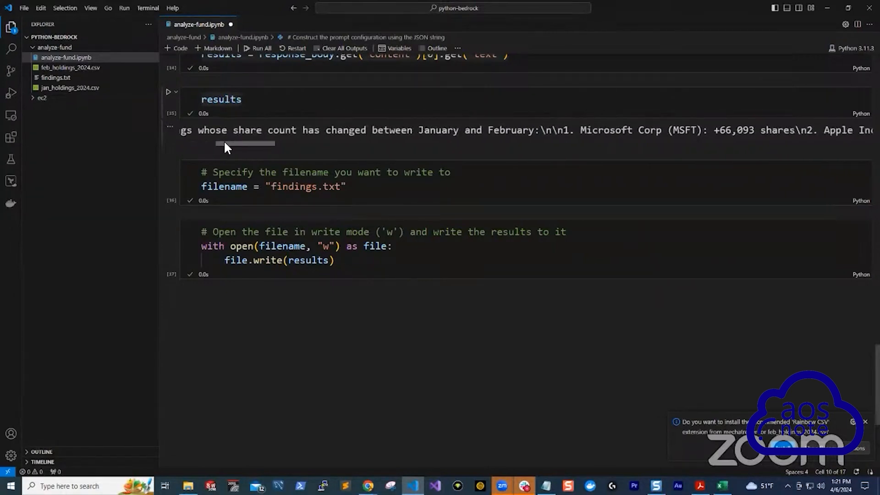
pyautogui.moveTo(365, 219)
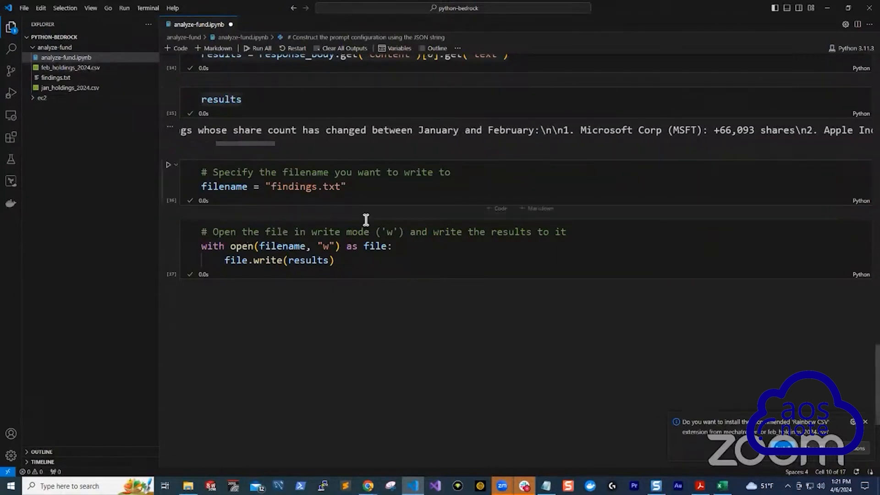
pyautogui.doubleClick(56, 78)
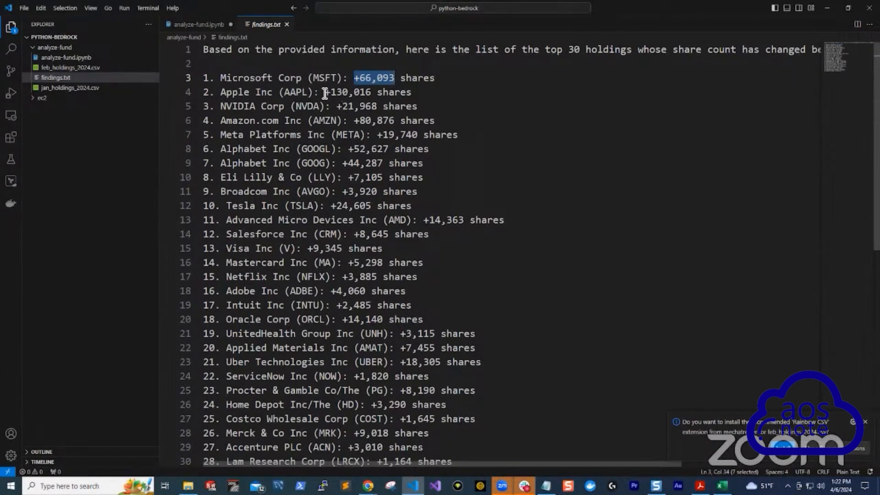
# Inspect NVIDIA's +21,968 and Amazon's +80,876 share changes in findings.txt
pyautogui.doubleClick(348, 92)
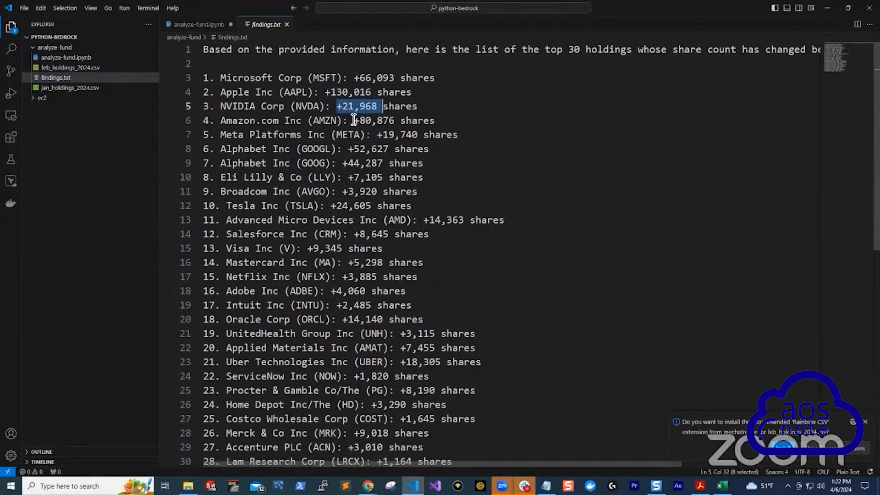
pyautogui.doubleClick(374, 120)
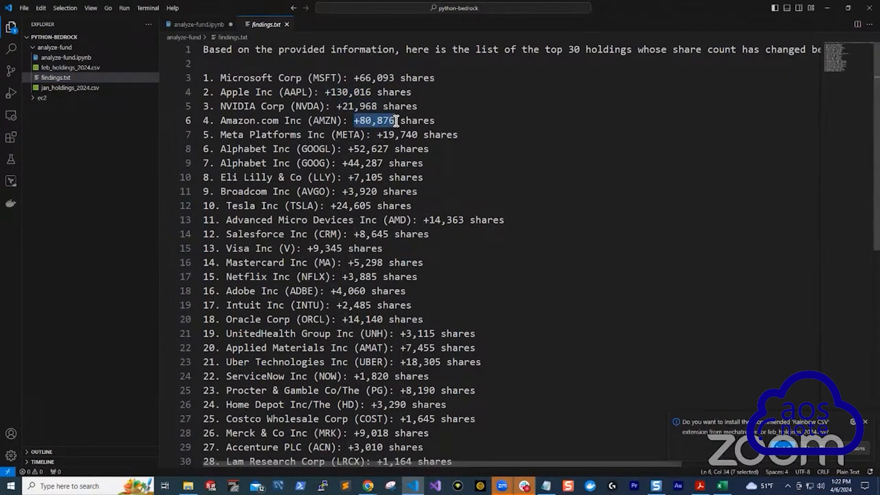